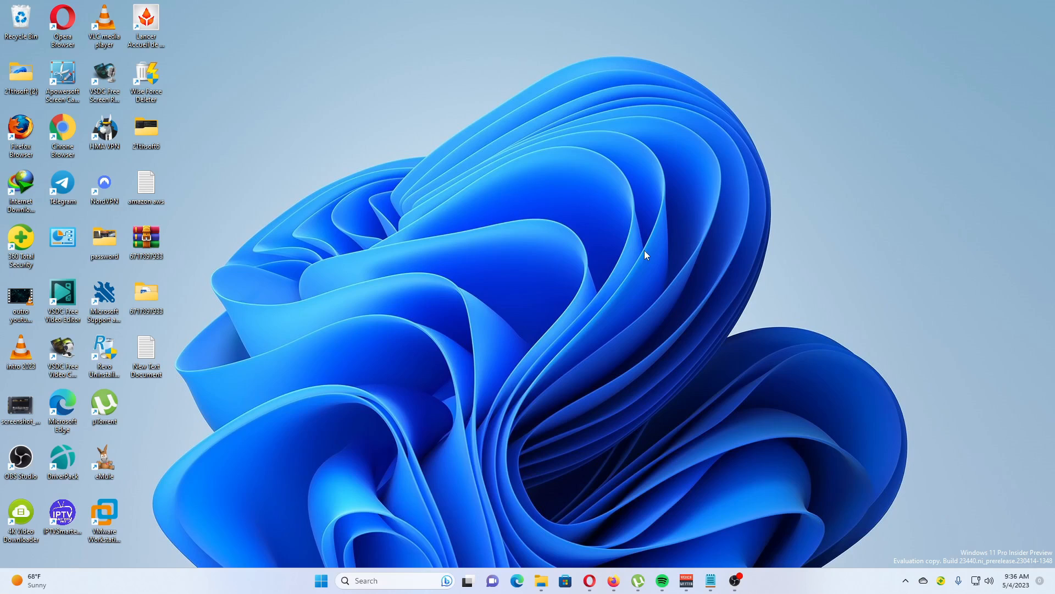
pyautogui.moveTo(613, 266)
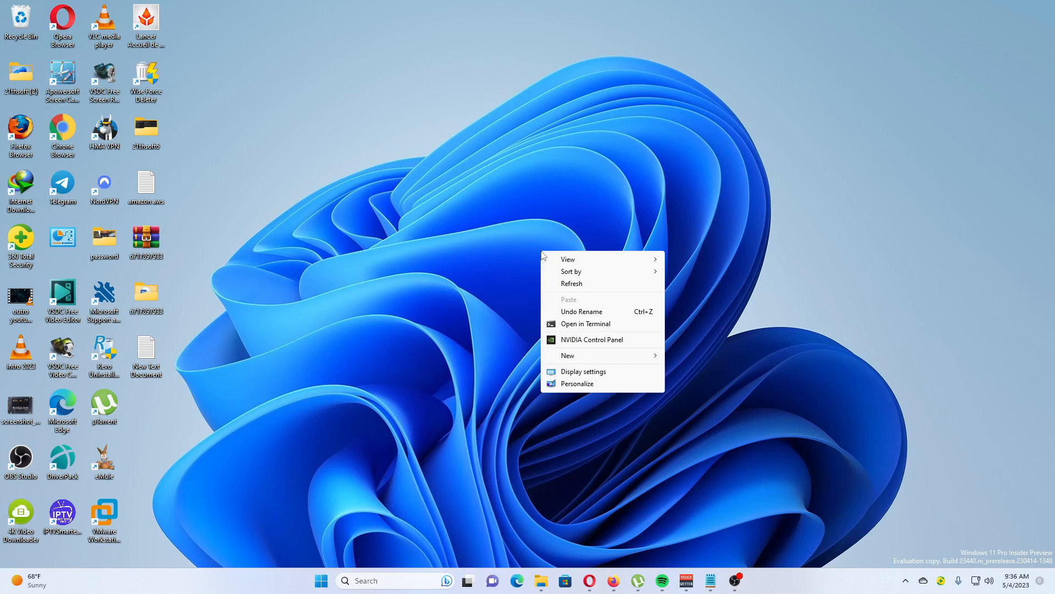
# Reach the Display settings page from the Windows 11 desktop context menu
pyautogui.click(584, 371)
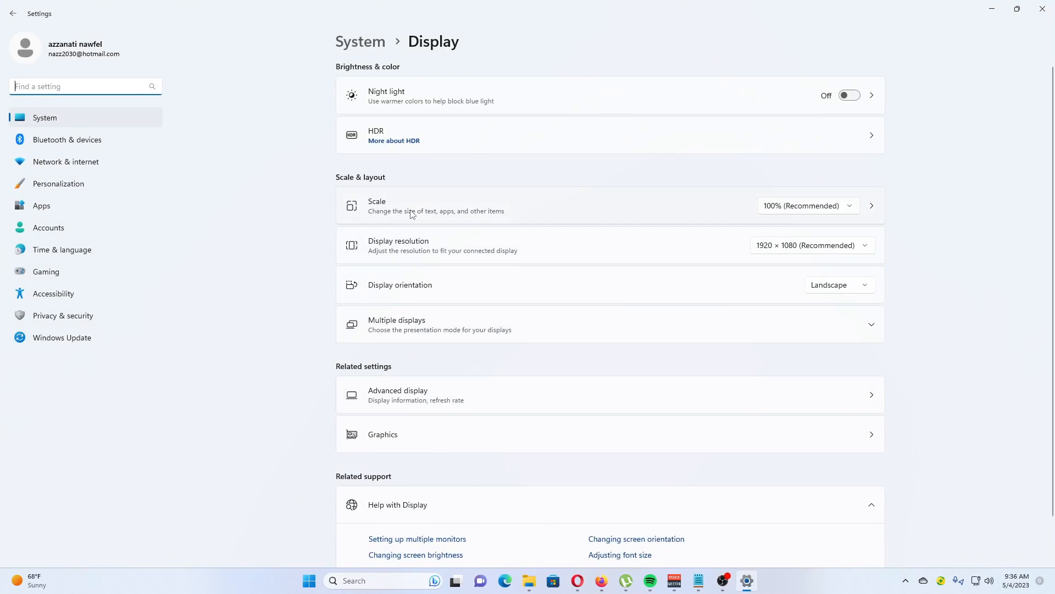
pyautogui.moveTo(461, 216)
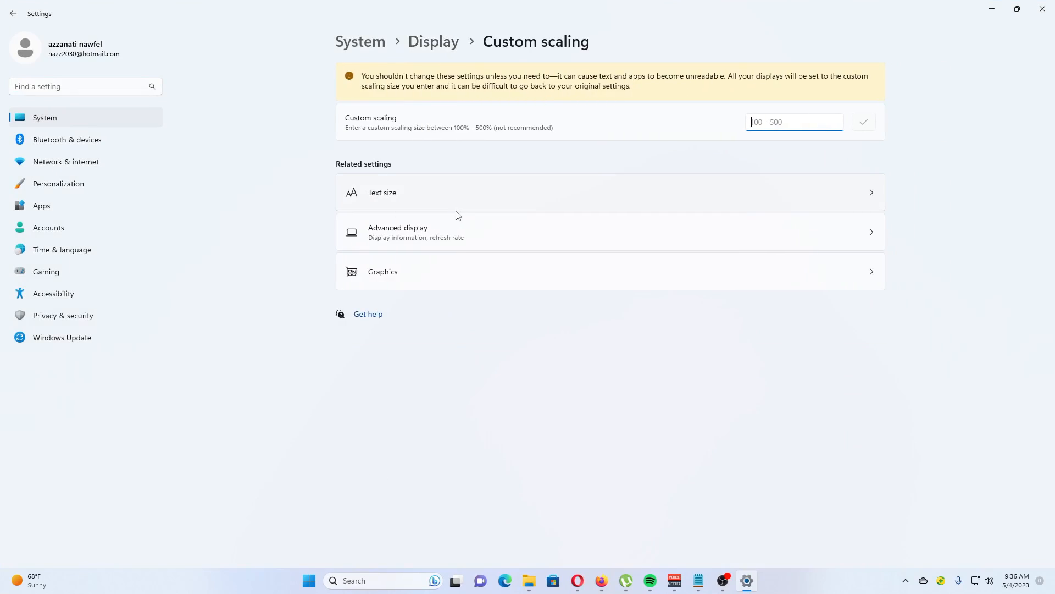
pyautogui.moveTo(414, 140)
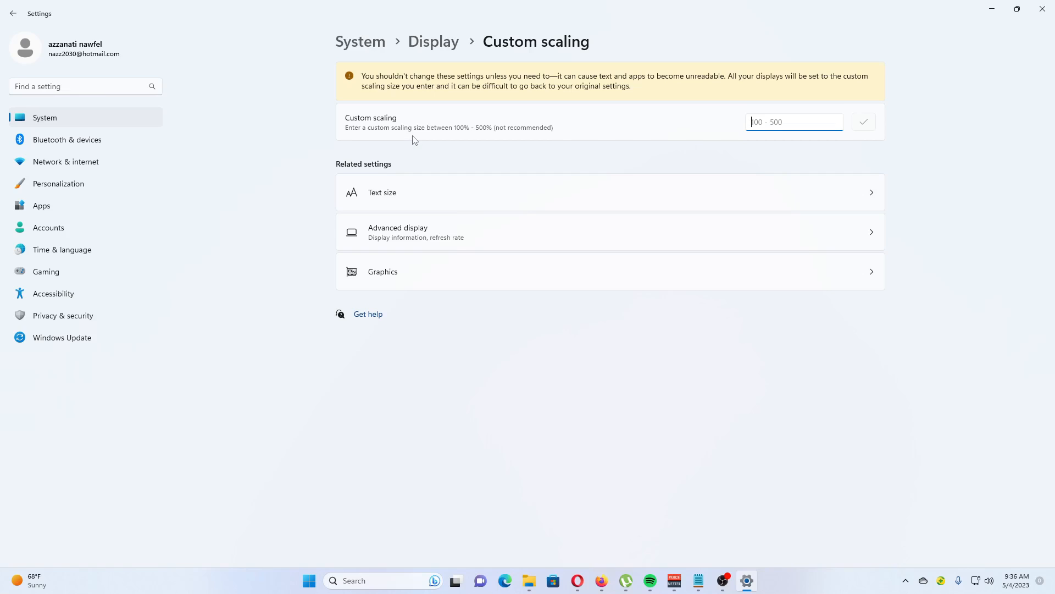
pyautogui.moveTo(418, 134)
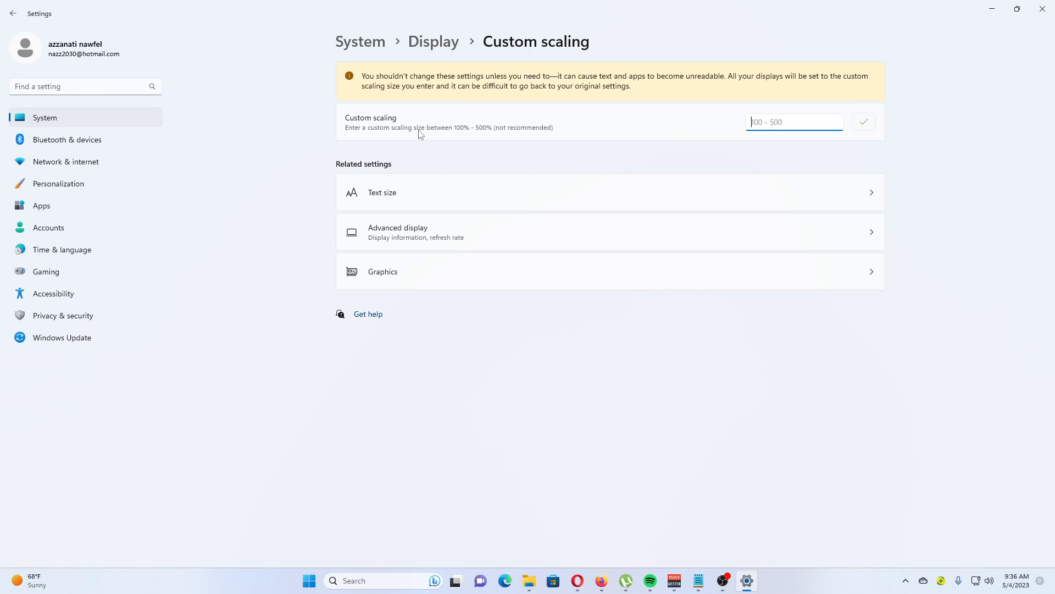
pyautogui.moveTo(613, 115)
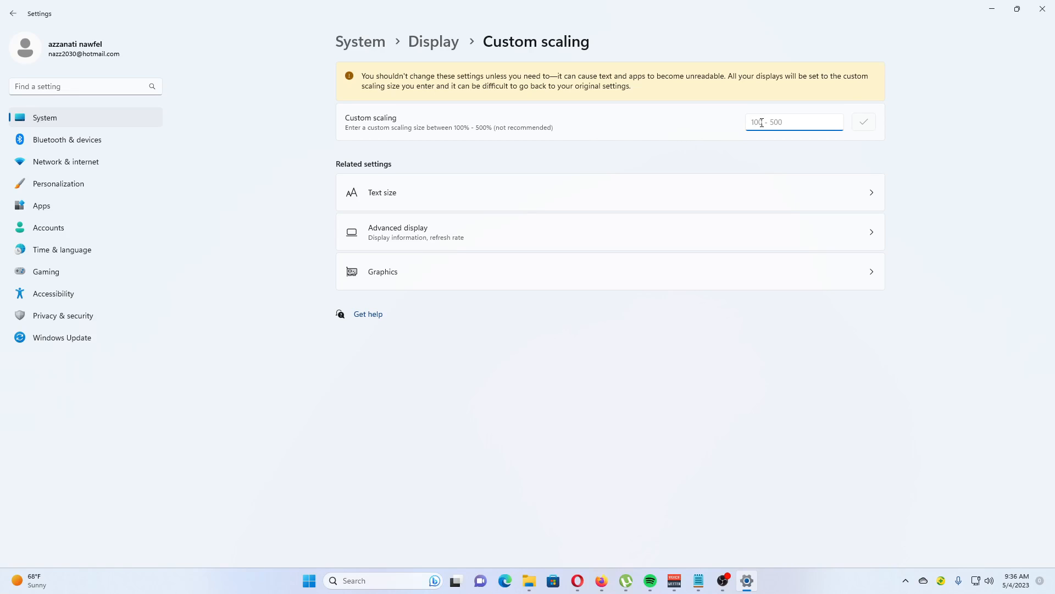
# Enter 200 as the custom scaling value, without applying it yet
pyautogui.write('200')
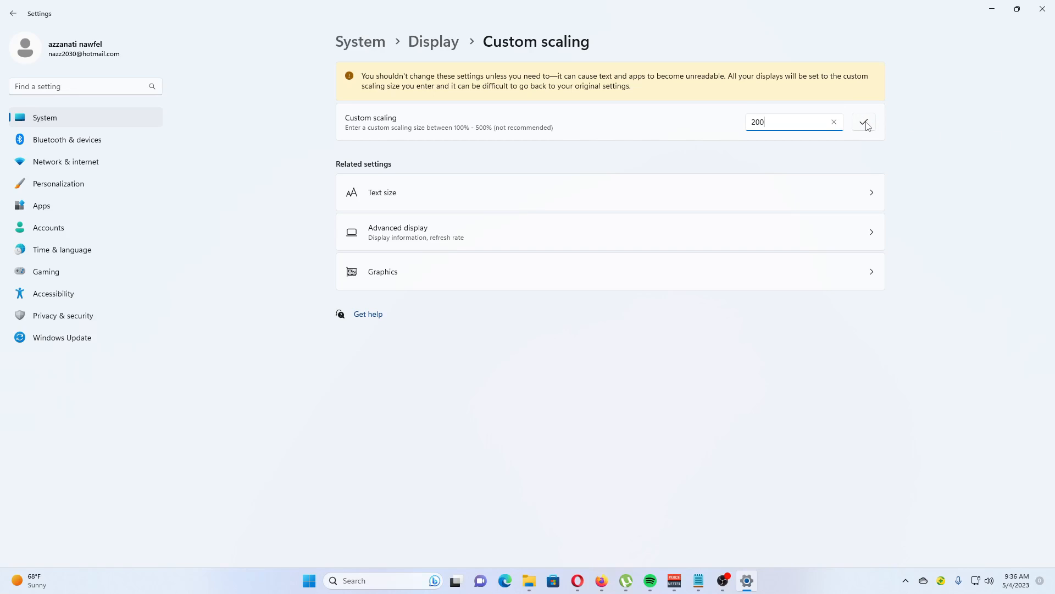
pyautogui.moveTo(586, 451)
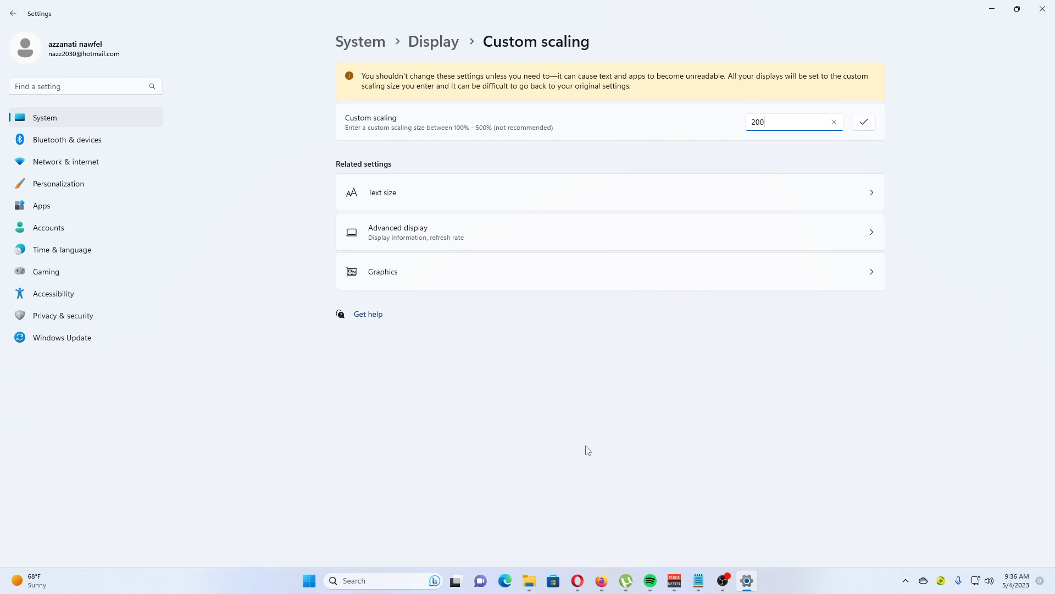
pyautogui.click(309, 581)
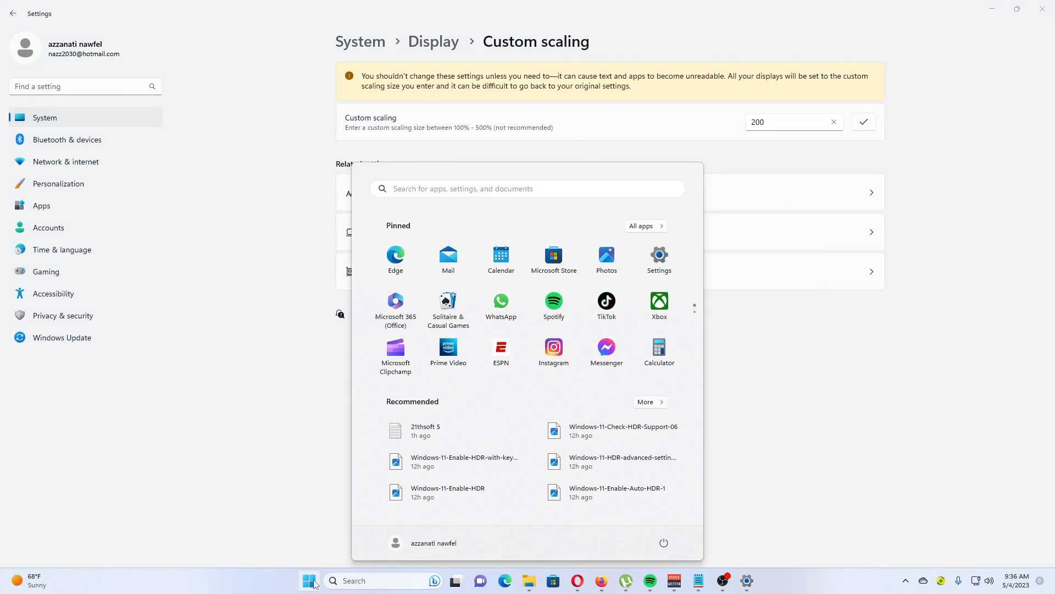
pyautogui.moveTo(433, 542)
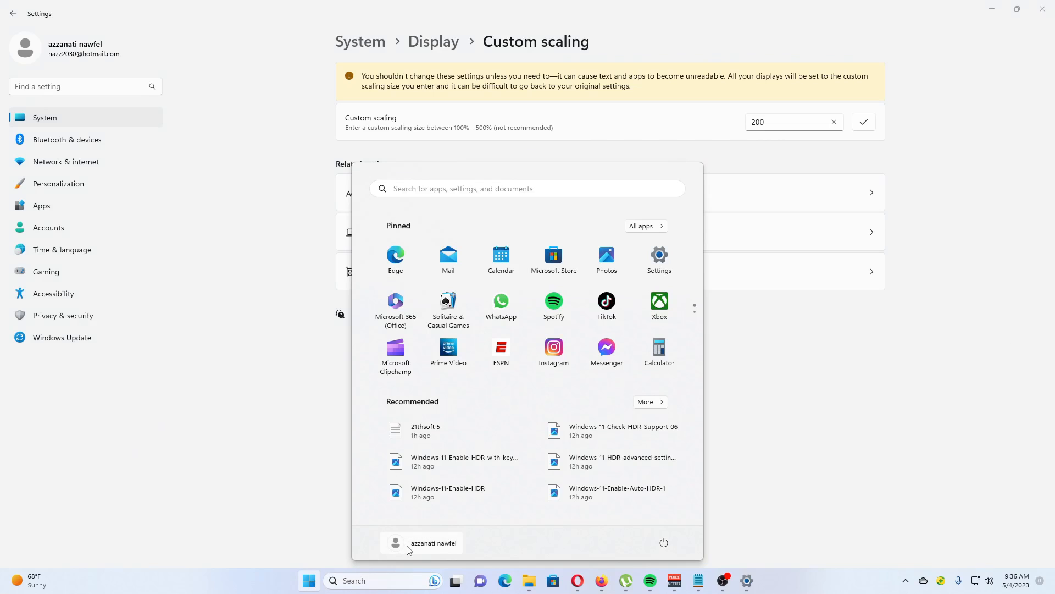
pyautogui.moveTo(538, 546)
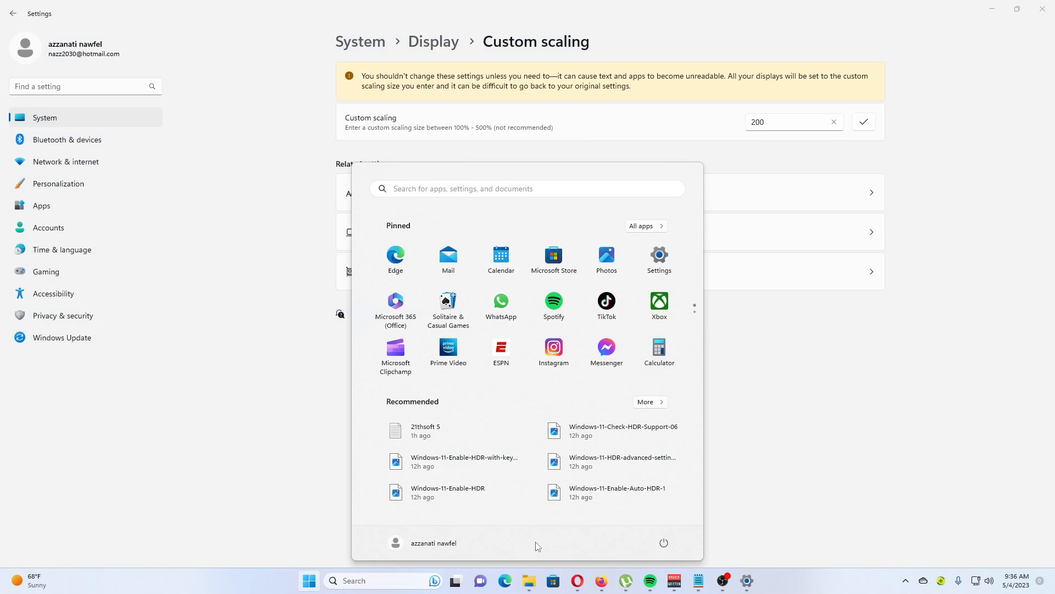
pyautogui.click(661, 542)
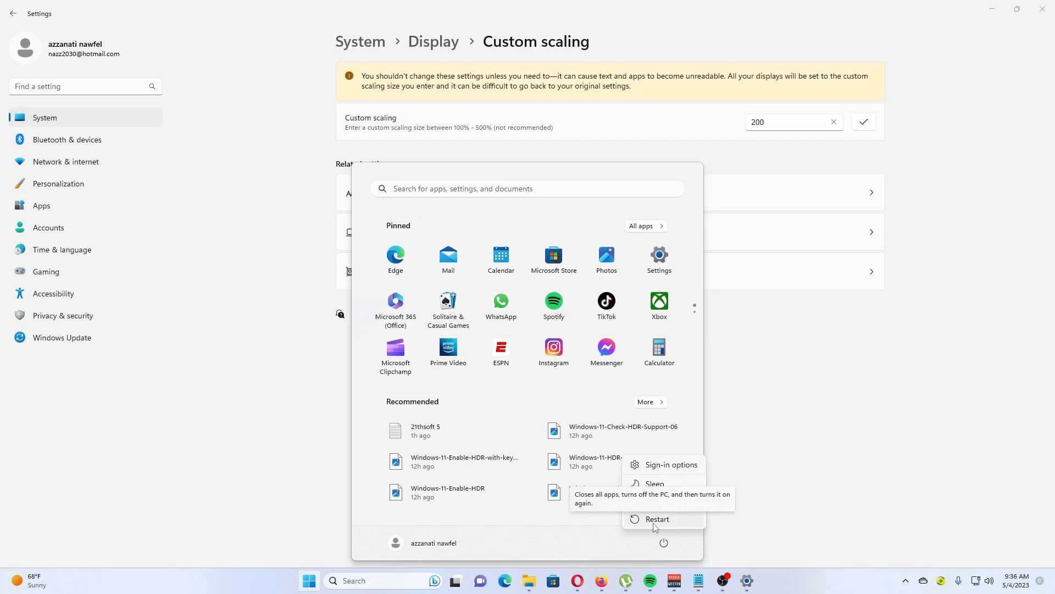
pyautogui.moveTo(926, 370)
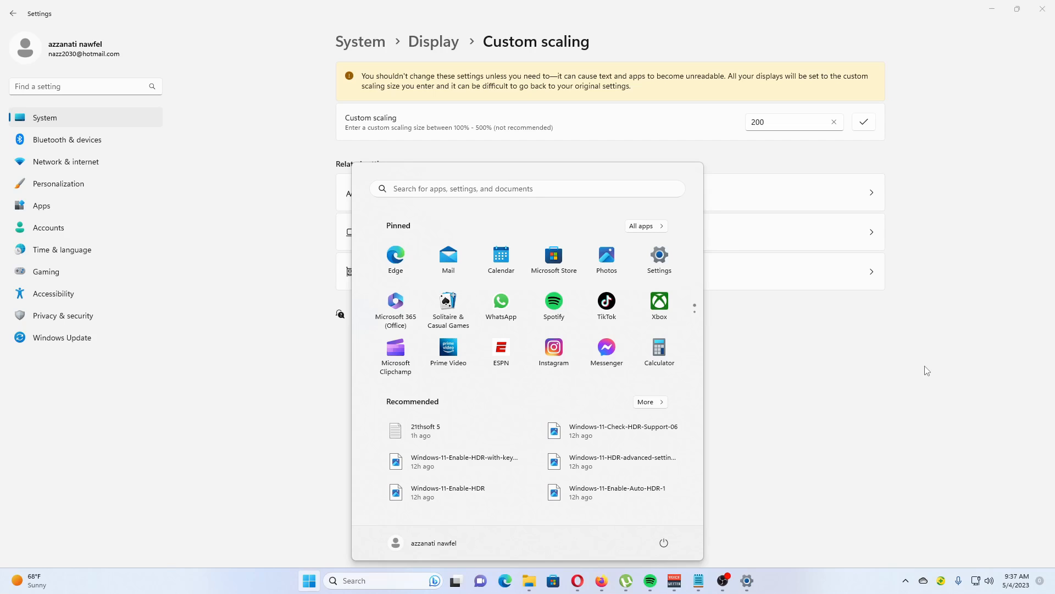
pyautogui.moveTo(937, 390)
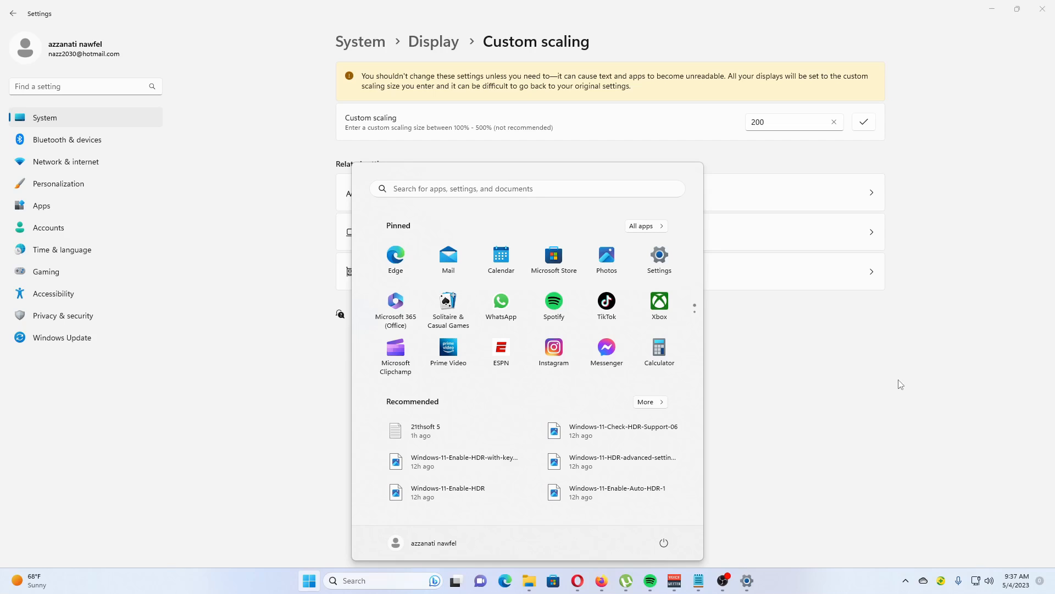
pyautogui.moveTo(833, 370)
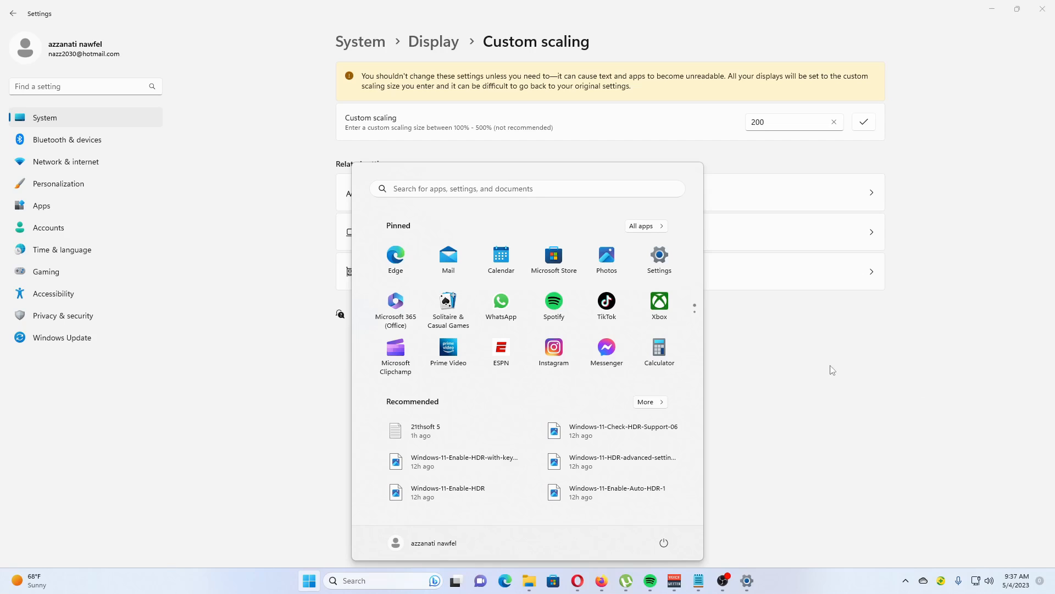
pyautogui.moveTo(797, 381)
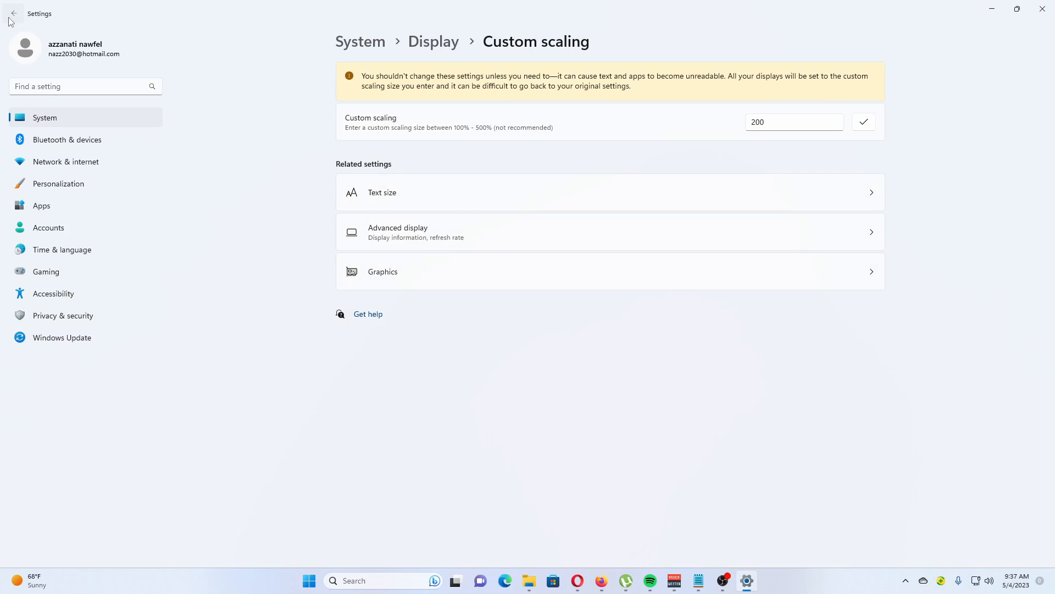
# Return to the Display page, check the preset scale choices, and hide Settings to show the desktop
pyautogui.click(12, 13)
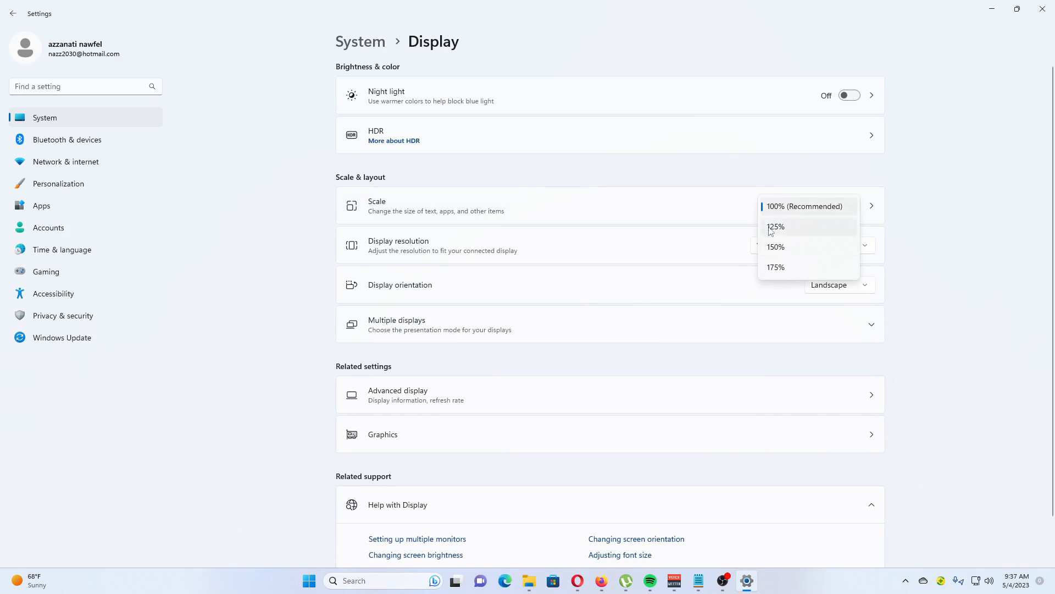
pyautogui.moveTo(942, 254)
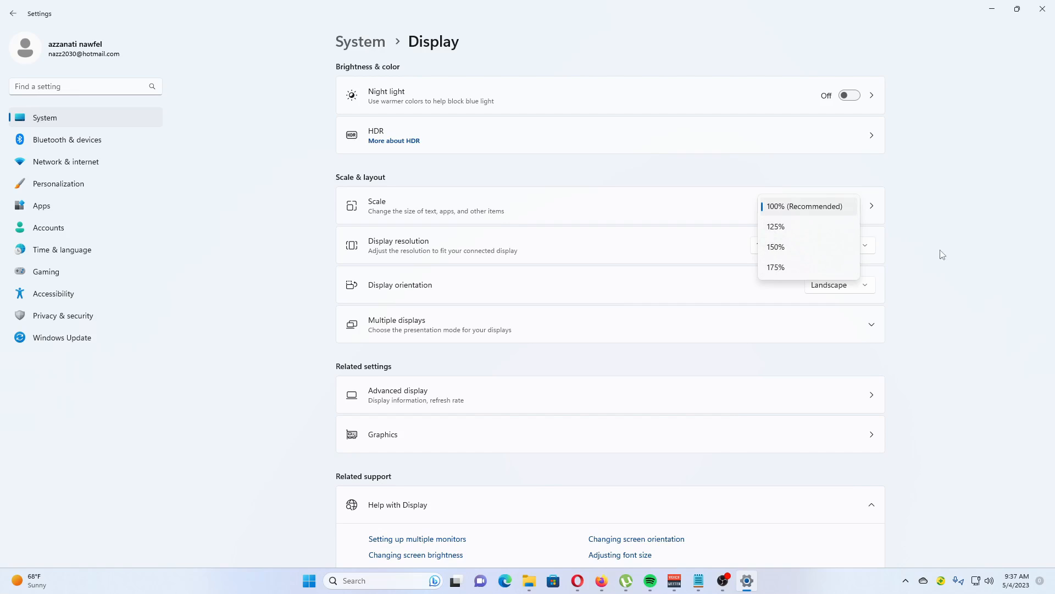
pyautogui.click(804, 205)
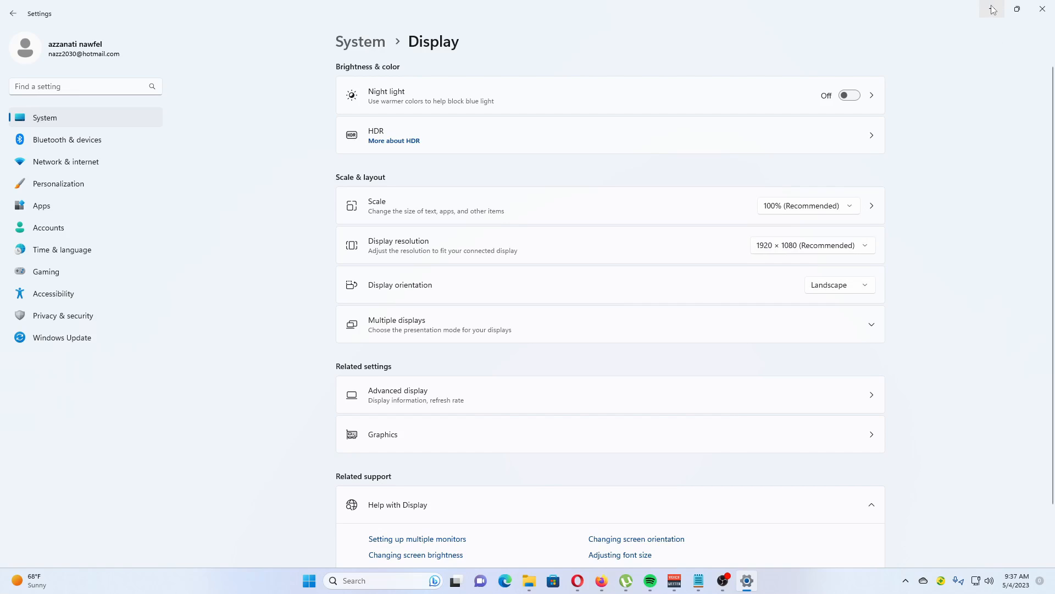
pyautogui.click(1044, 10)
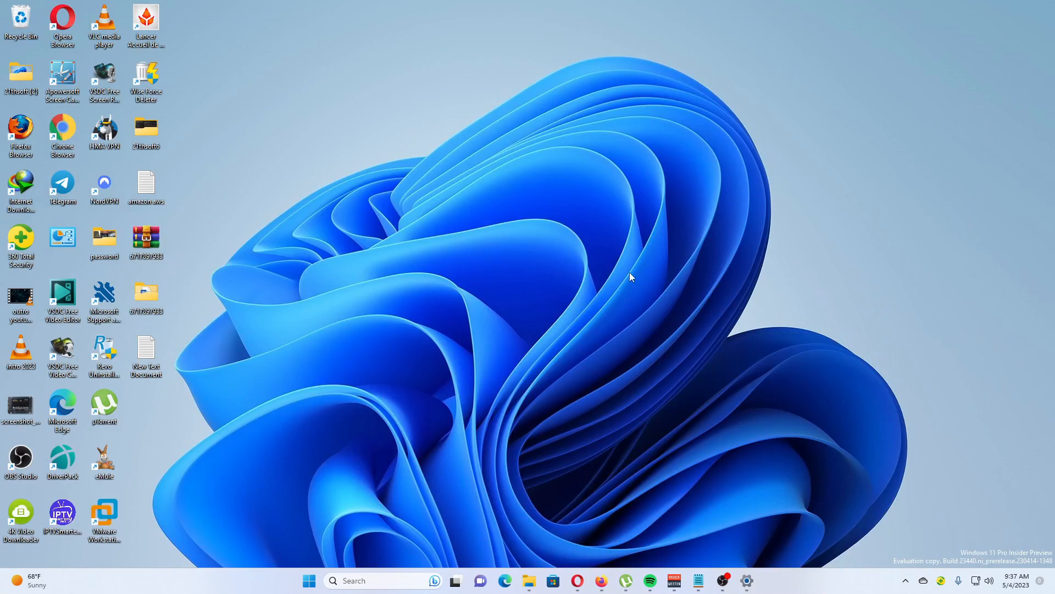